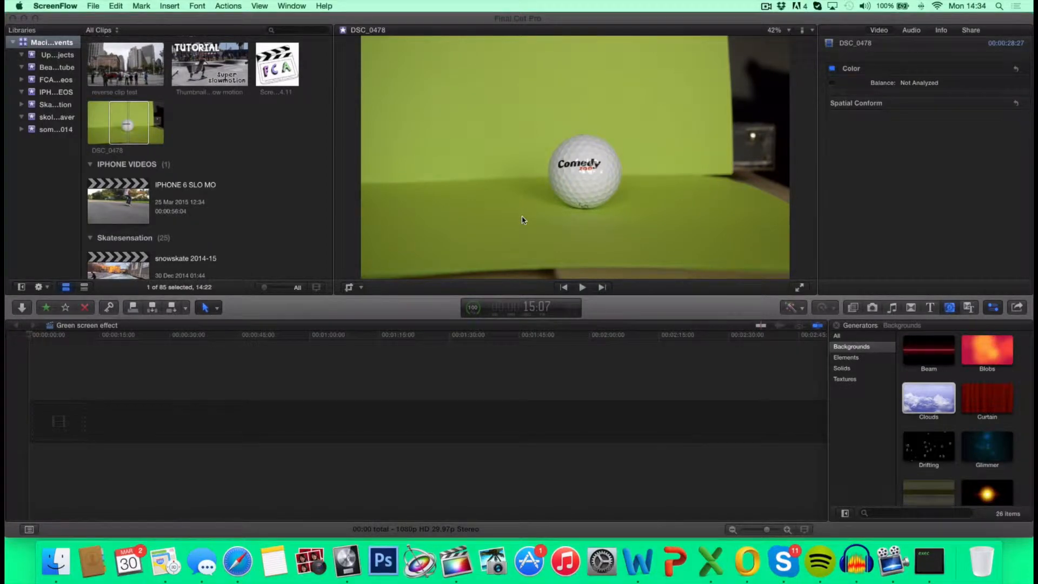
mouse_move(428, 234)
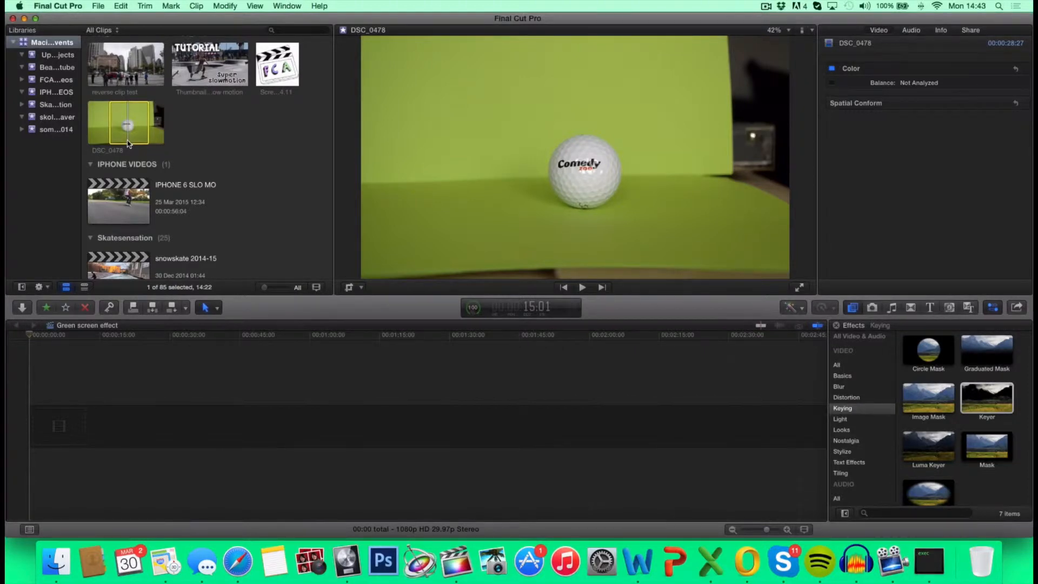
mouse_move(593, 174)
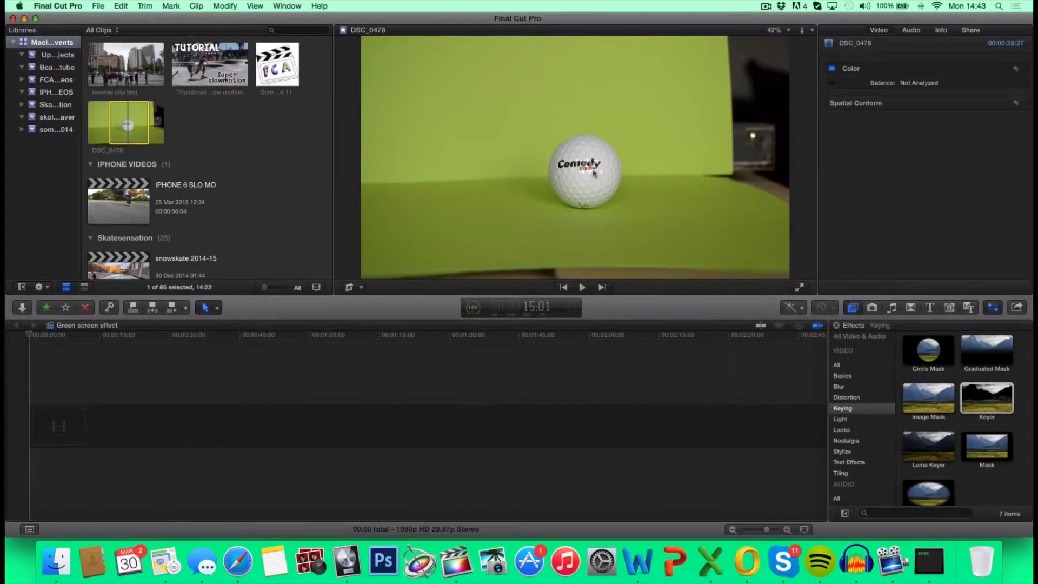
mouse_move(538, 169)
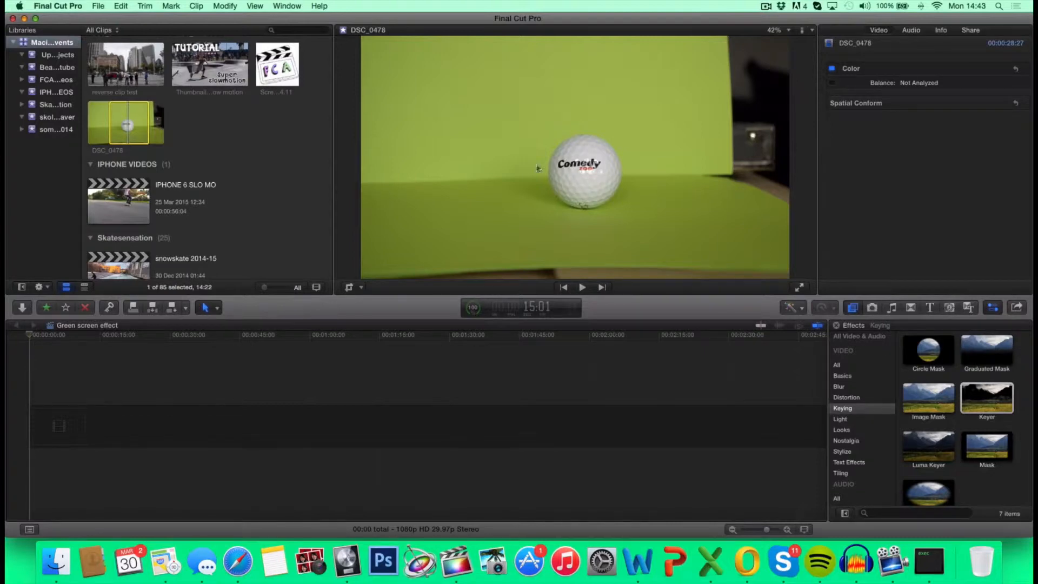
mouse_move(510, 206)
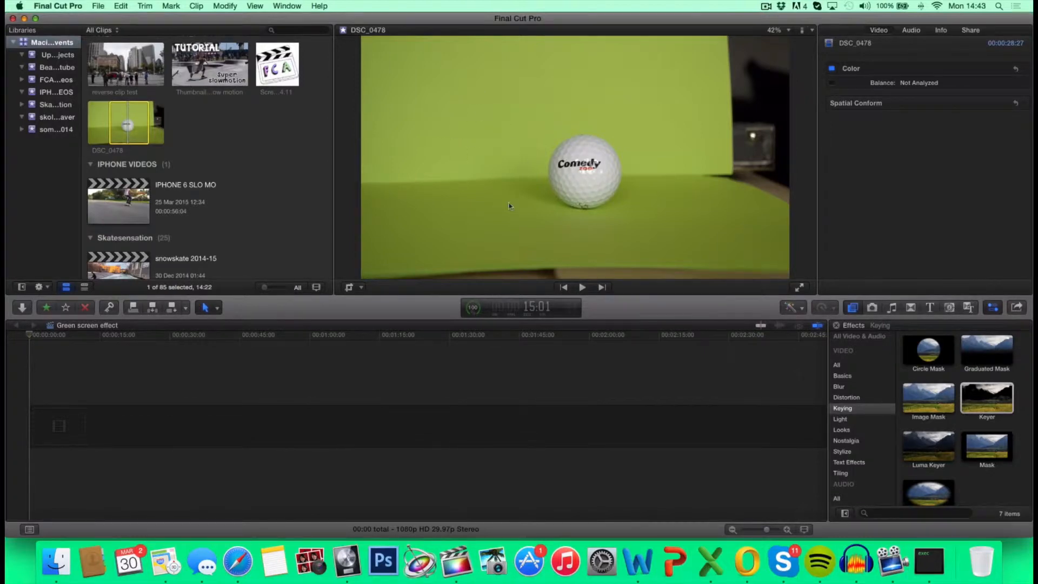
mouse_move(605, 208)
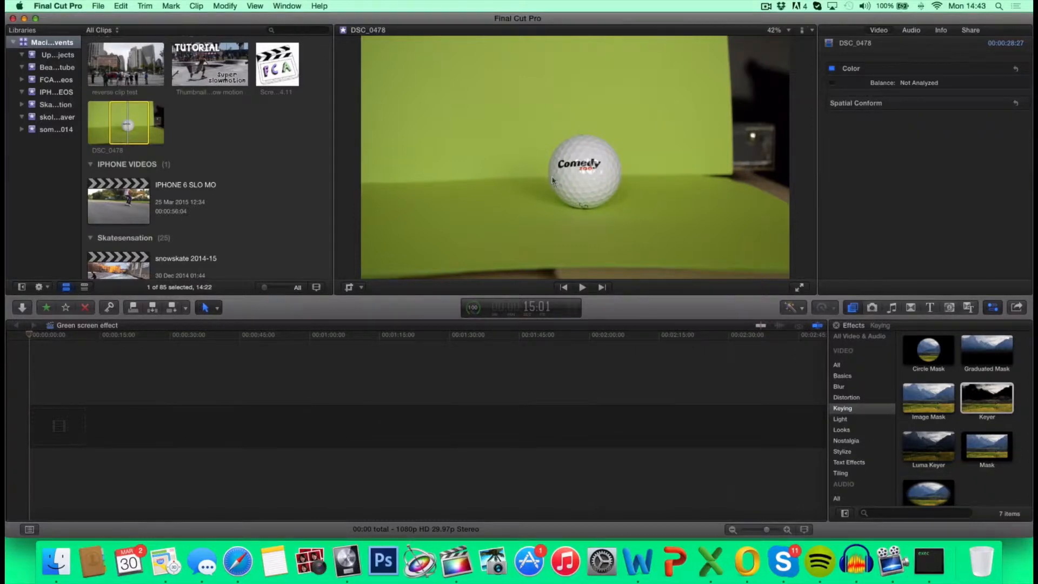
mouse_move(581, 211)
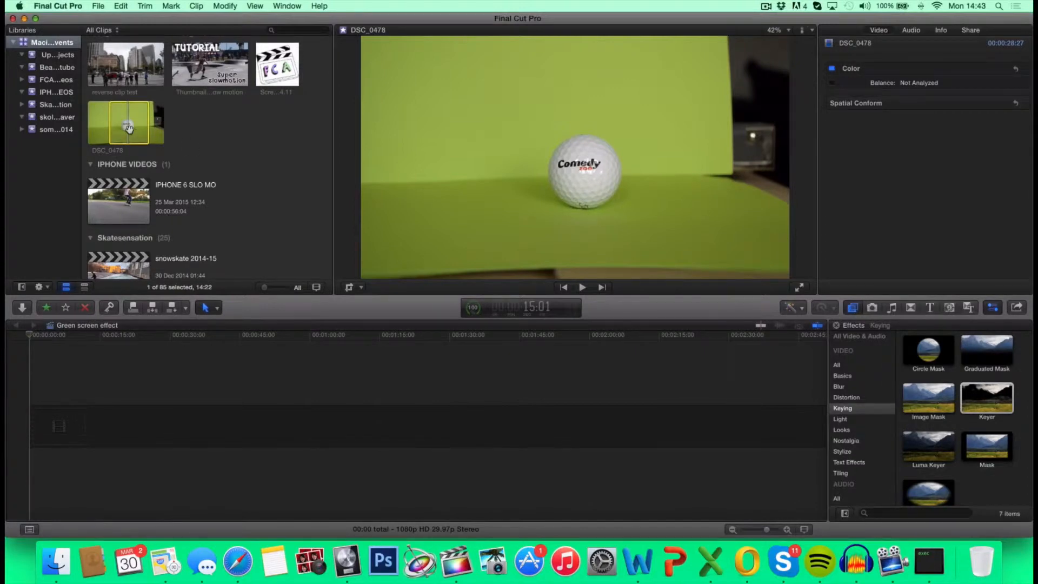
Add the DSC_0478 golf ball clip to the timeline and browse the Backgrounds generators for Clouds
drag(125, 122, 93, 439)
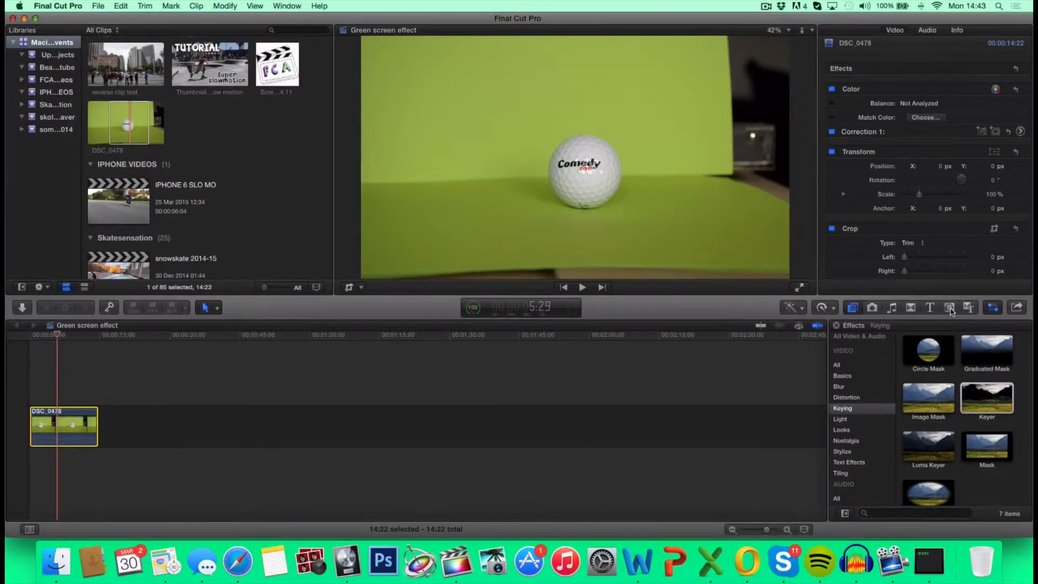
click(949, 307)
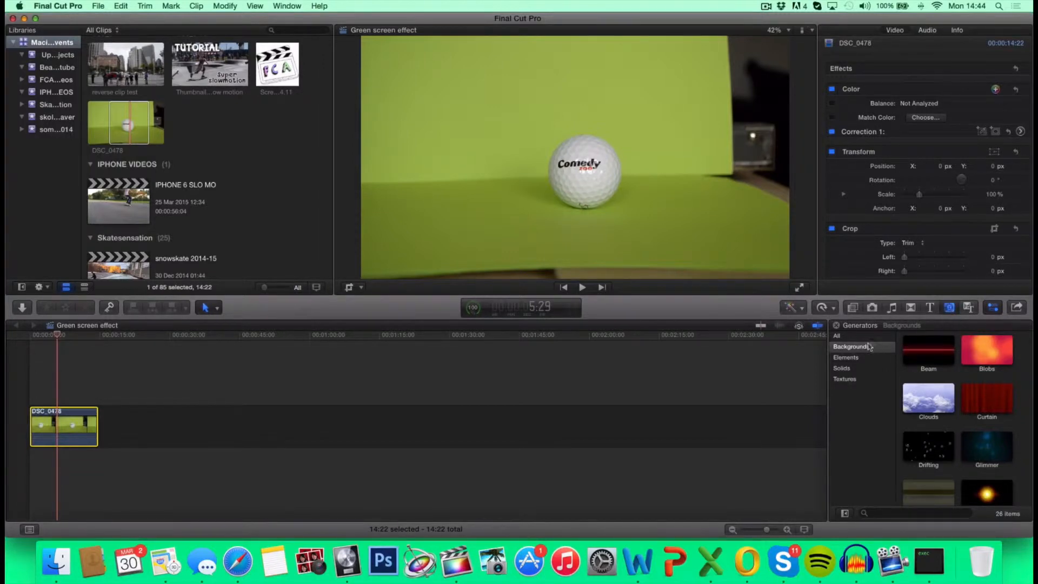
click(850, 346)
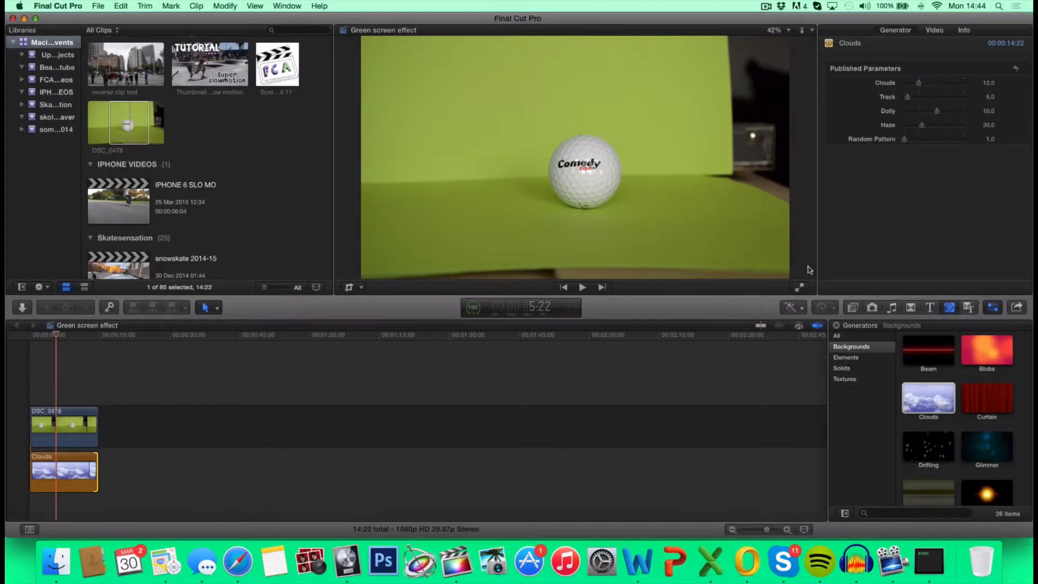
mouse_move(801, 291)
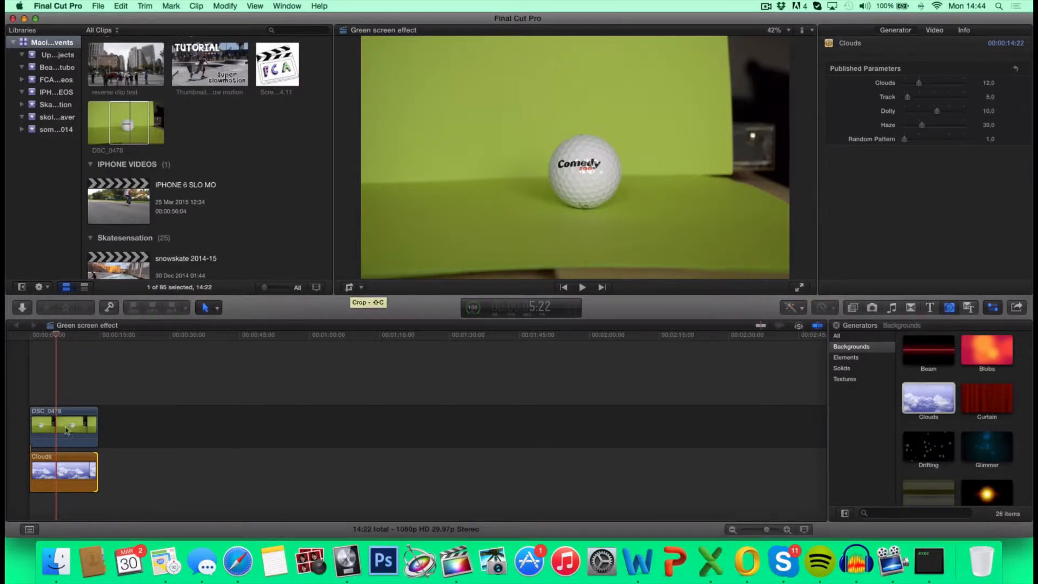
Crop the golf ball clip with Trim so only a central rectangle shows over the clouds
click(63, 427)
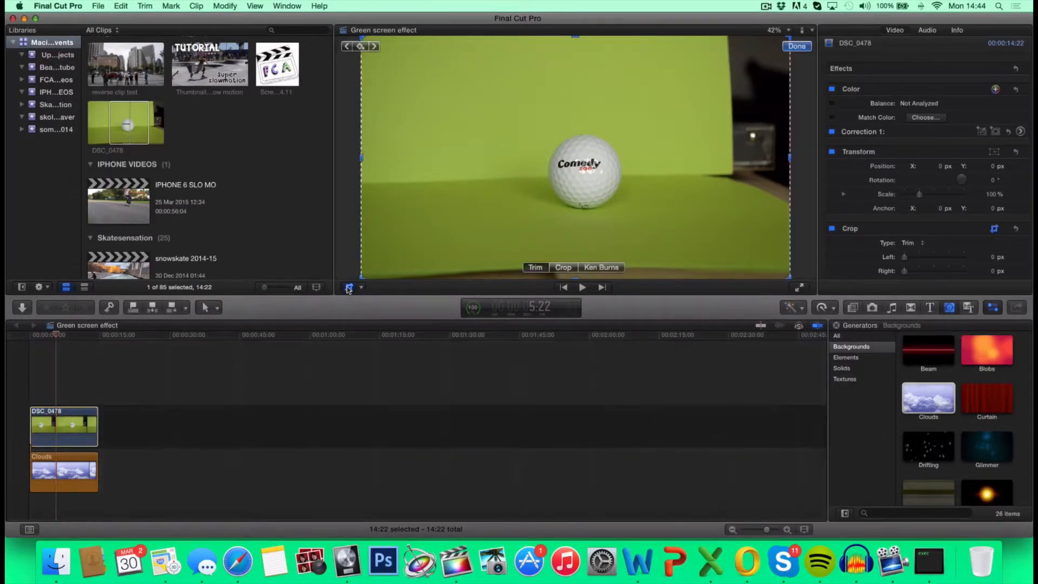
click(797, 47)
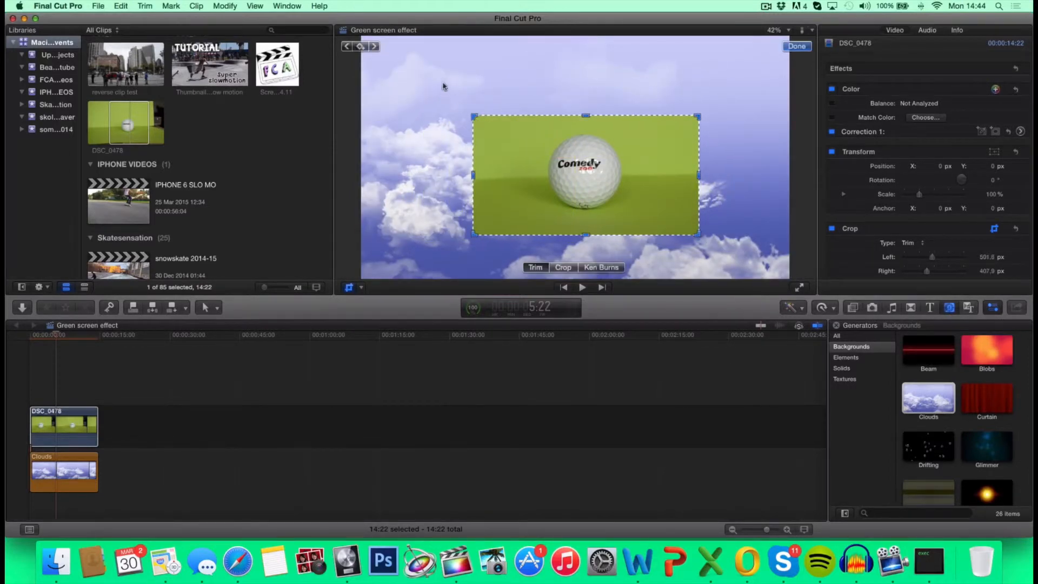
mouse_move(747, 118)
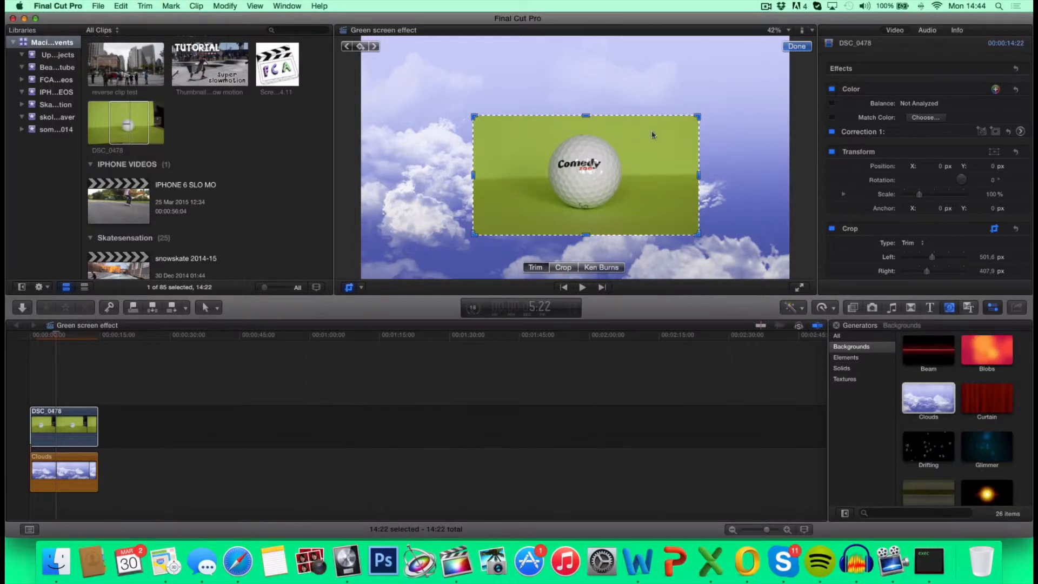
click(797, 47)
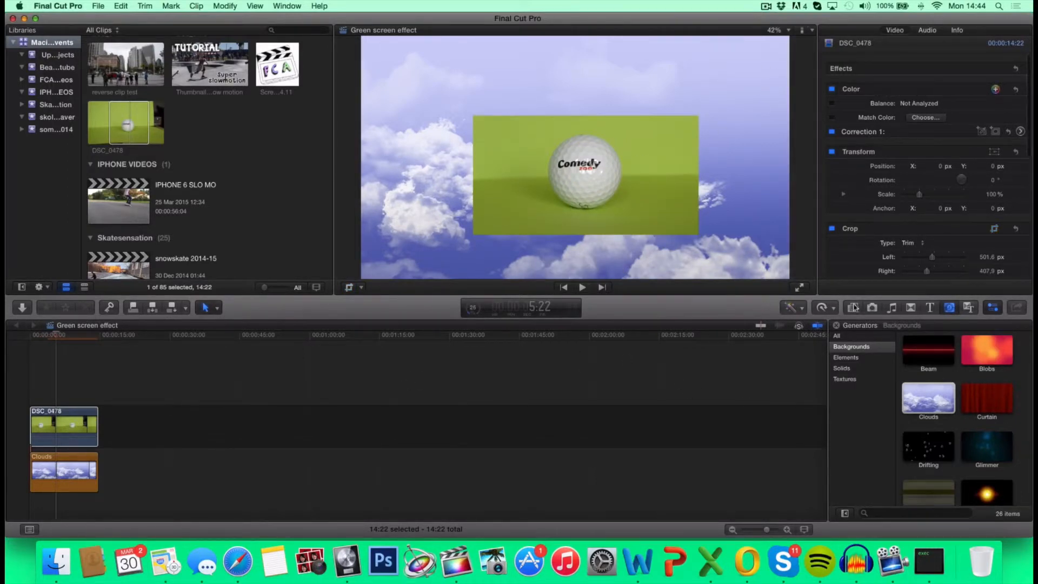
Apply the Keyer effect from the Keying category to the DSC_0478 clip, removing the green
click(853, 307)
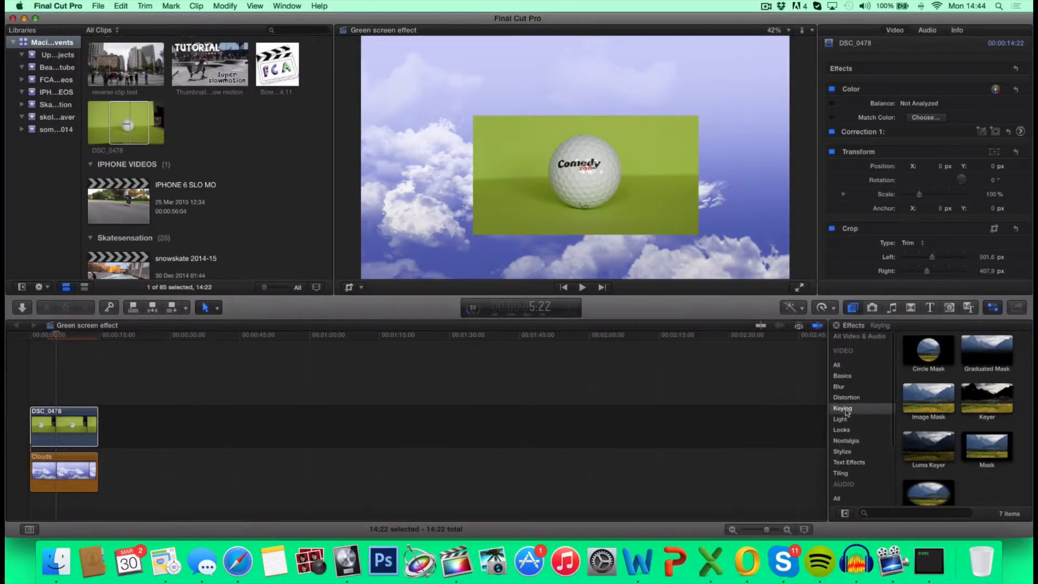
click(987, 398)
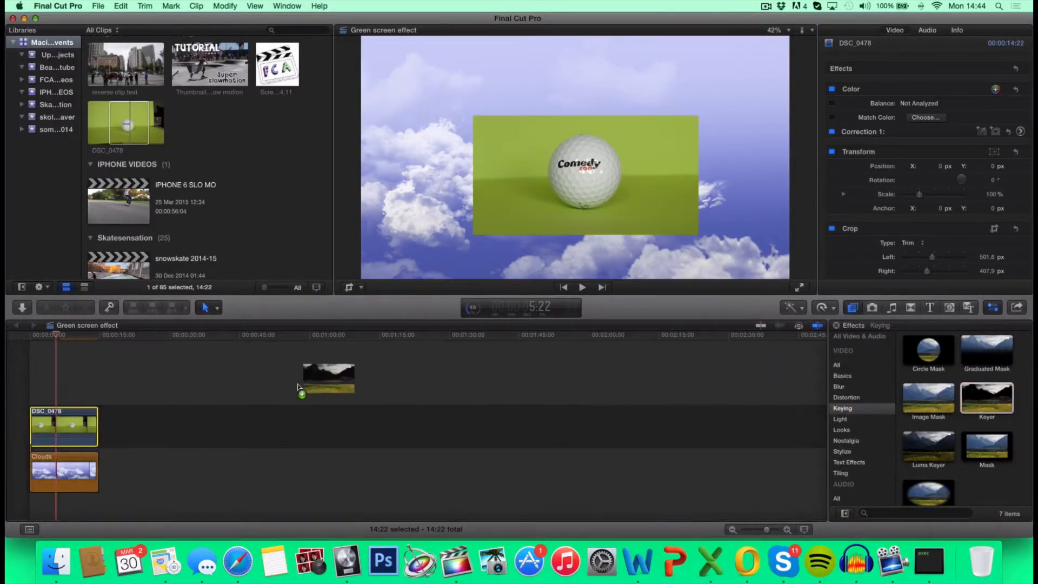
drag(328, 381, 63, 427)
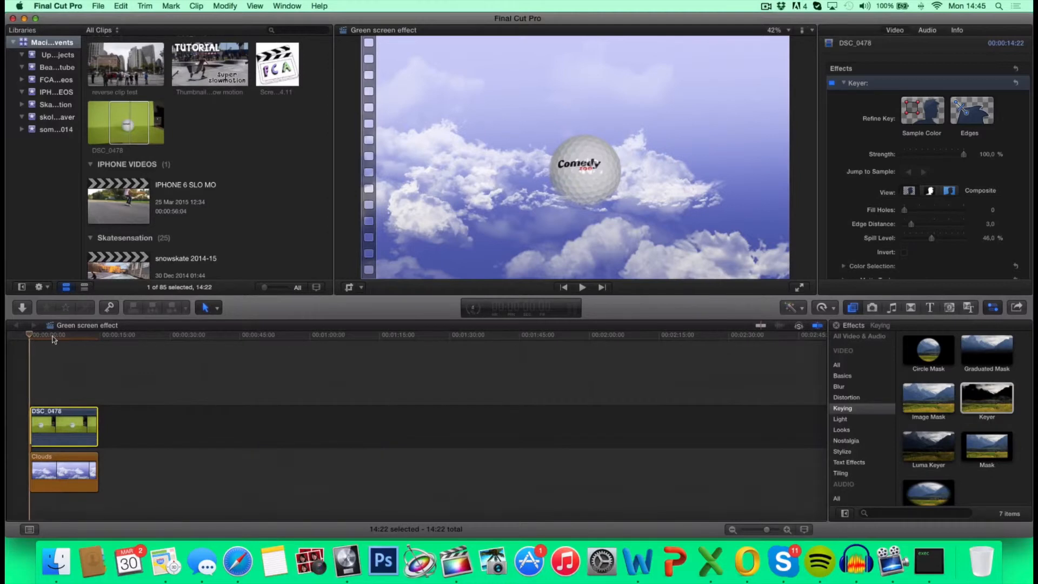
Raise the Keyer's Fill Holes value to about 2.5 on the golf ball clip
click(97, 335)
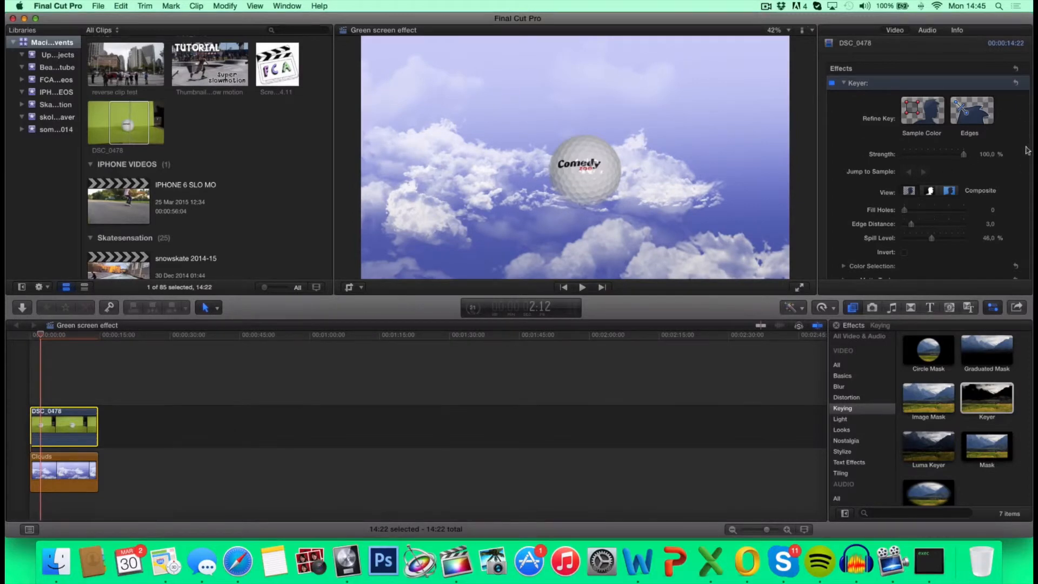
mouse_move(886, 162)
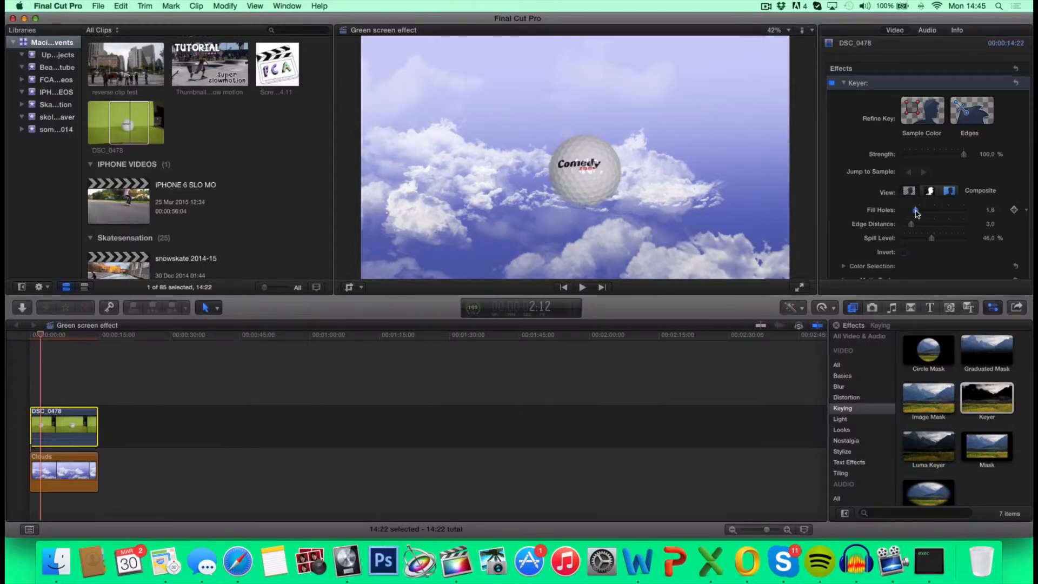
drag(911, 210, 934, 210)
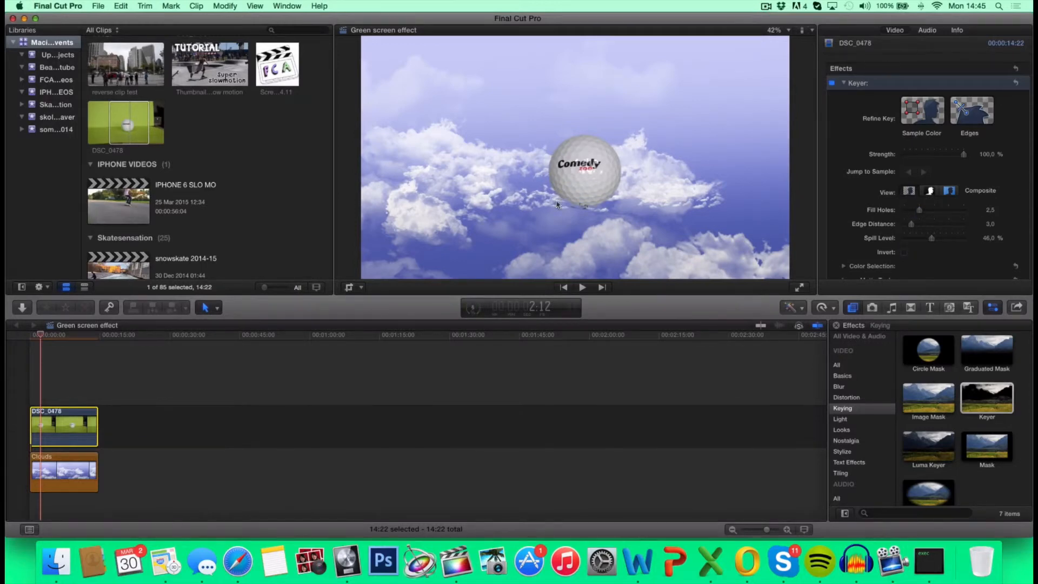